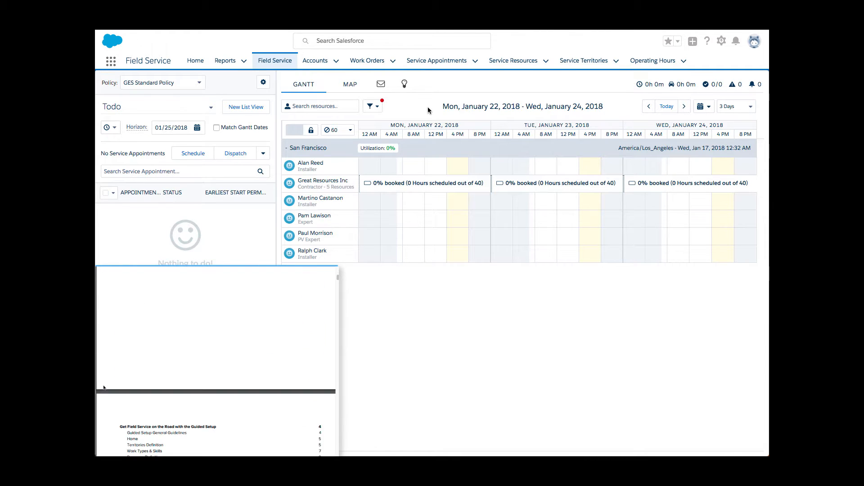
Filter the Gantt to show only crews and jump to today, leaving just Pilot Crew visible.
{"action": "scroll", "scroll_direction": "down", "scroll_amount": 3}
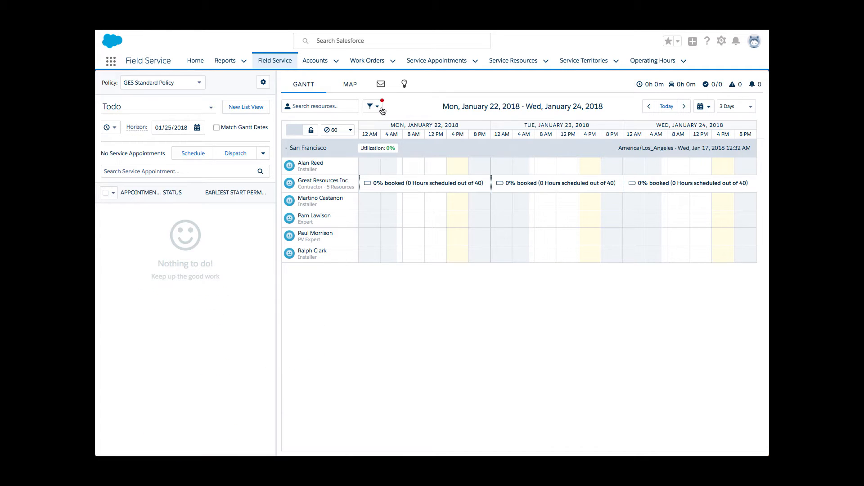
{"action": "left_click", "coordinate": [370, 106]}
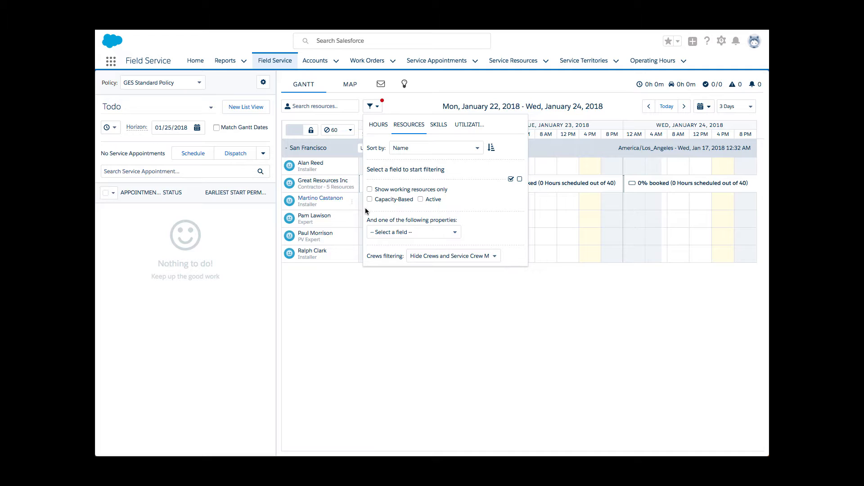
{"action": "left_click", "coordinate": [451, 255]}
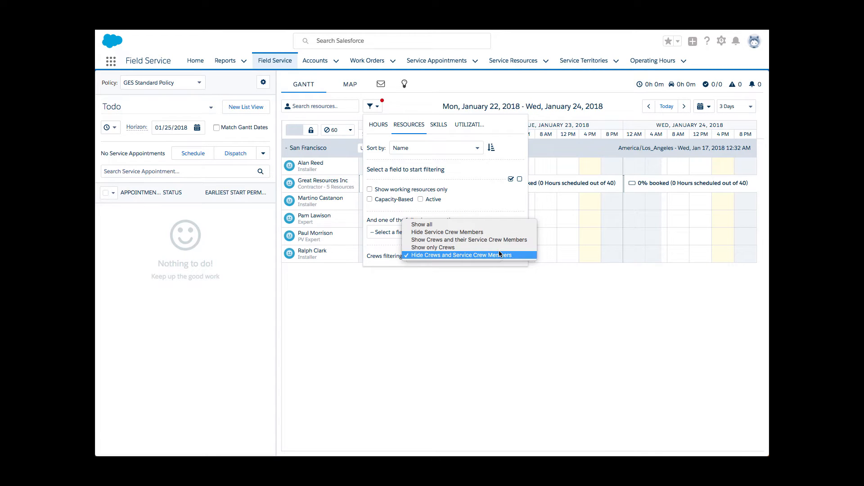
{"action": "left_click", "coordinate": [433, 247]}
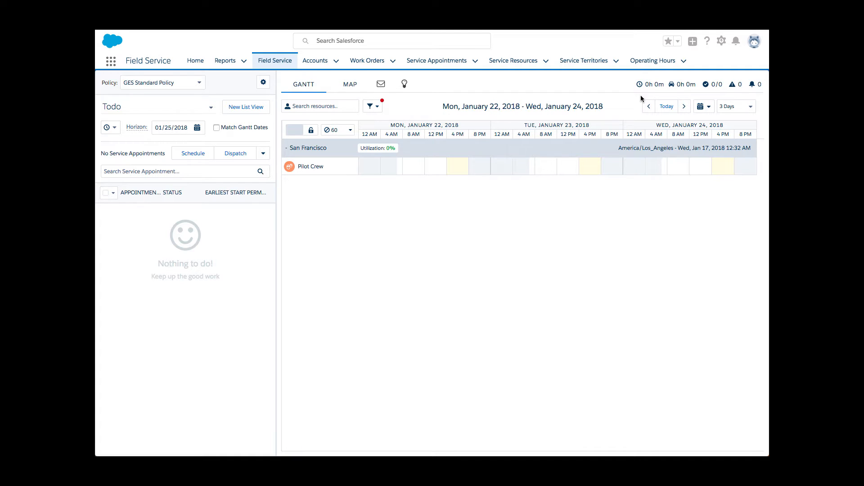
{"action": "left_click", "coordinate": [666, 106]}
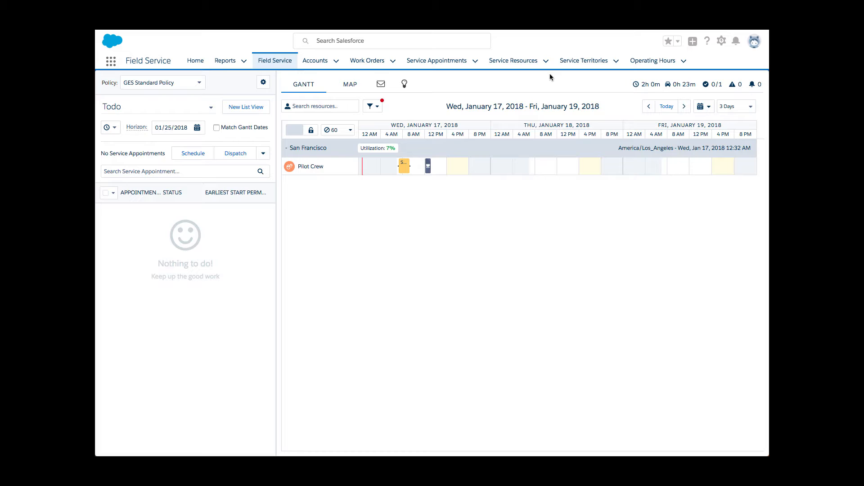
Set crews filtering to show all, then use Show Crew on the Pilot Crew row to reveal its four members.
{"action": "left_click", "coordinate": [369, 107]}
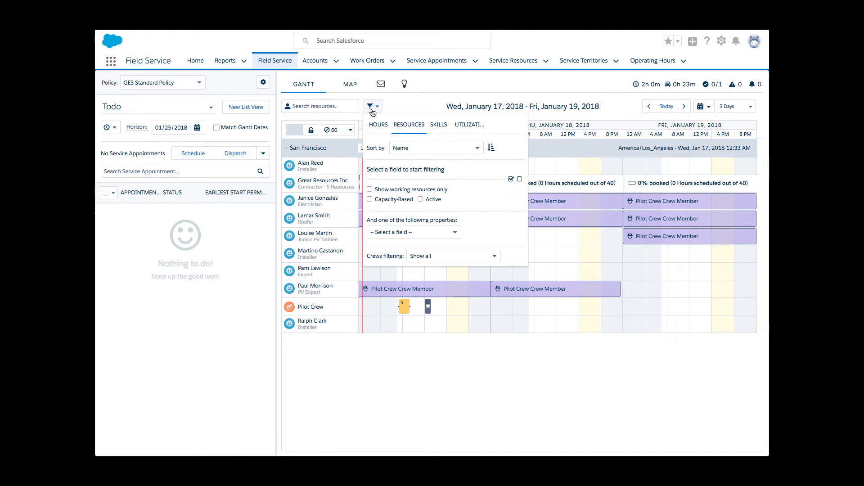
{"action": "left_click", "coordinate": [372, 107]}
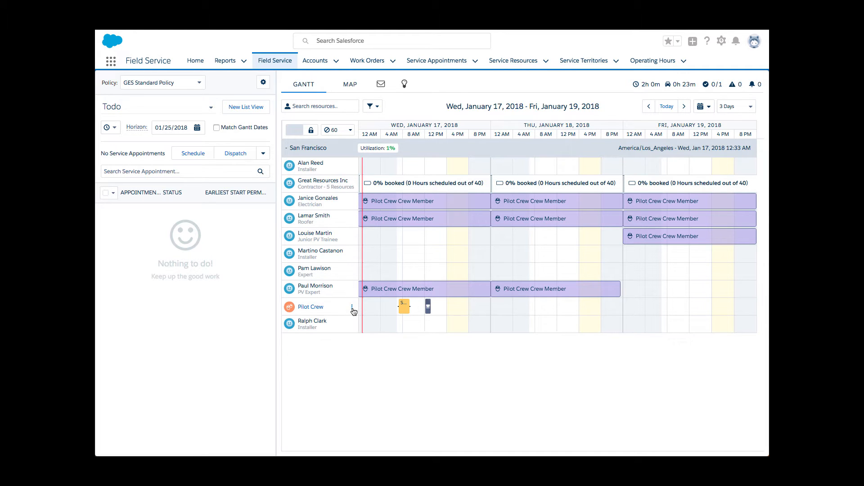
{"action": "left_click", "coordinate": [353, 306]}
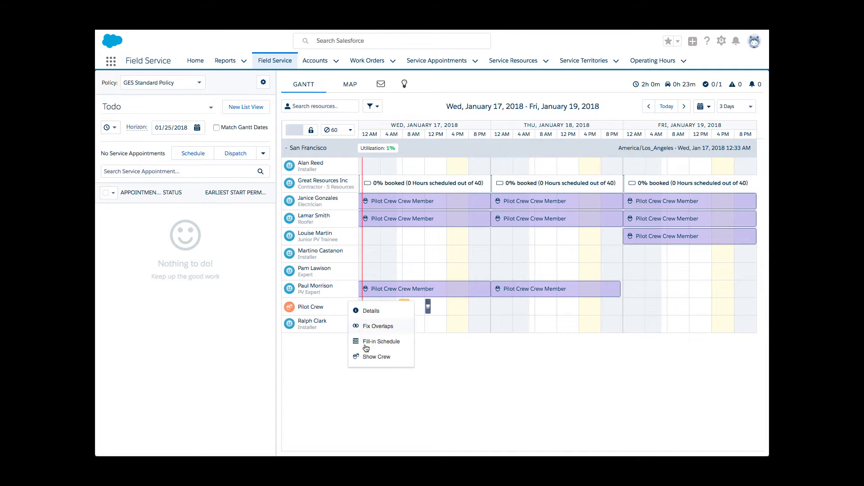
{"action": "left_click", "coordinate": [377, 356]}
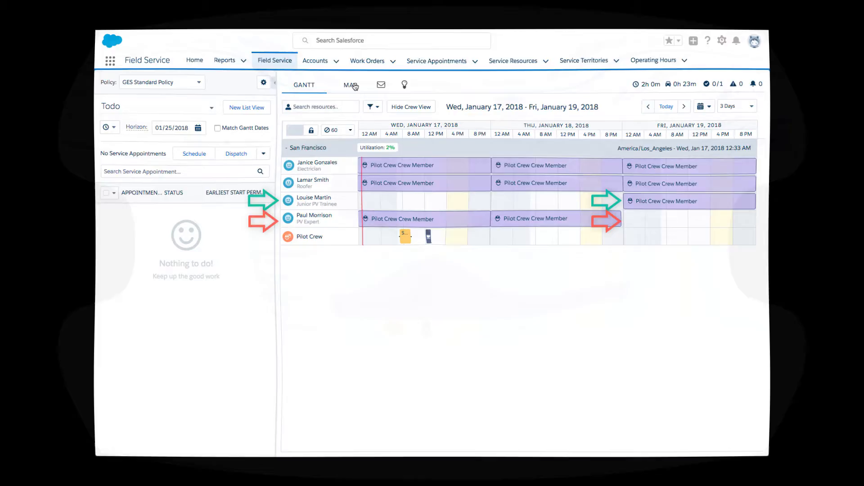
Hide service crew members on the Gantt and auto-schedule all selected appointments to Pilot Crew.
{"action": "left_click", "coordinate": [372, 106]}
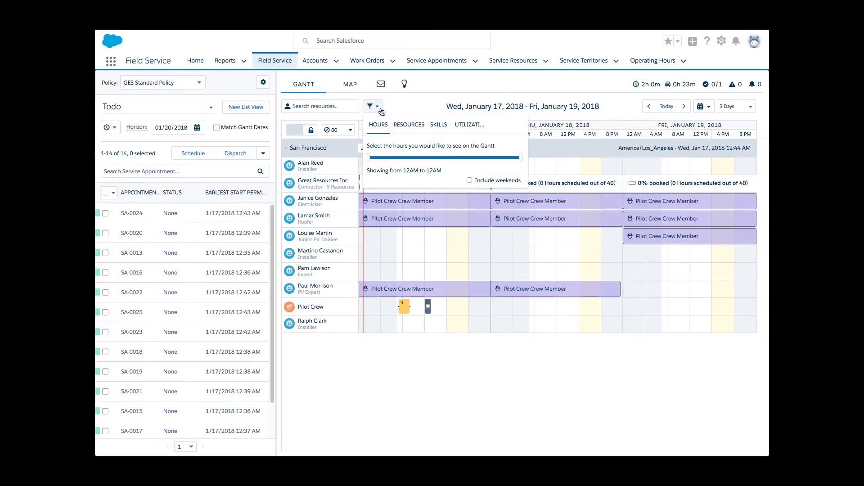
{"action": "left_click", "coordinate": [409, 124]}
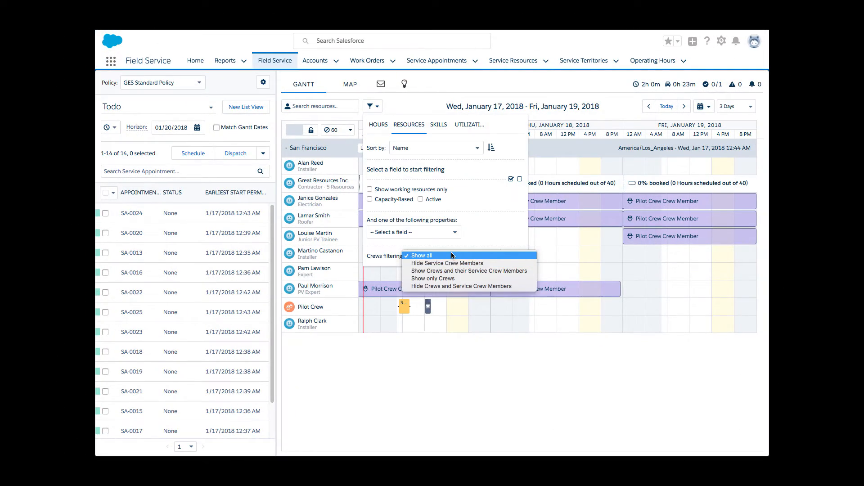
{"action": "left_click", "coordinate": [447, 263]}
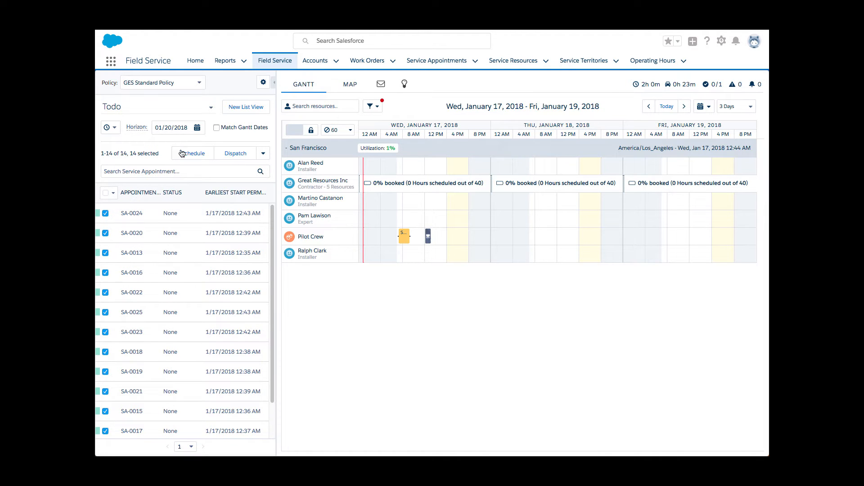
{"action": "left_click", "coordinate": [192, 153]}
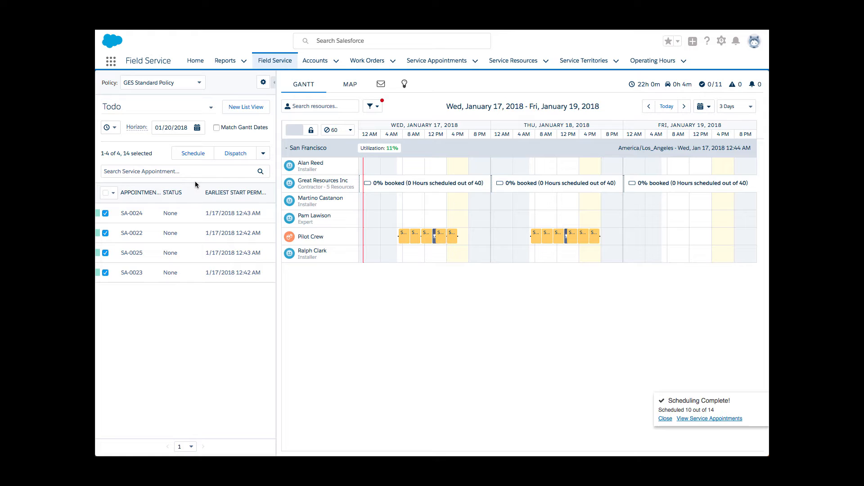
{"action": "mouse_move", "coordinate": [713, 380]}
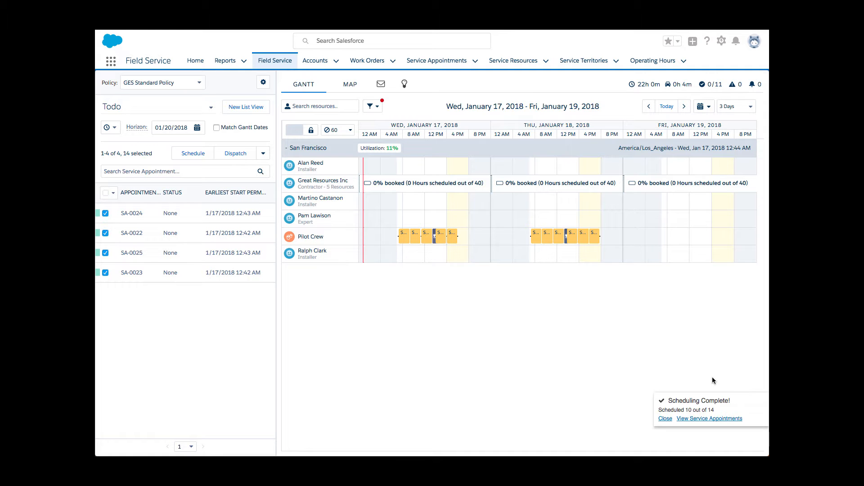
Dismiss the scheduling notice and set crews filtering to show crews with their service crew members.
{"action": "left_click", "coordinate": [664, 419]}
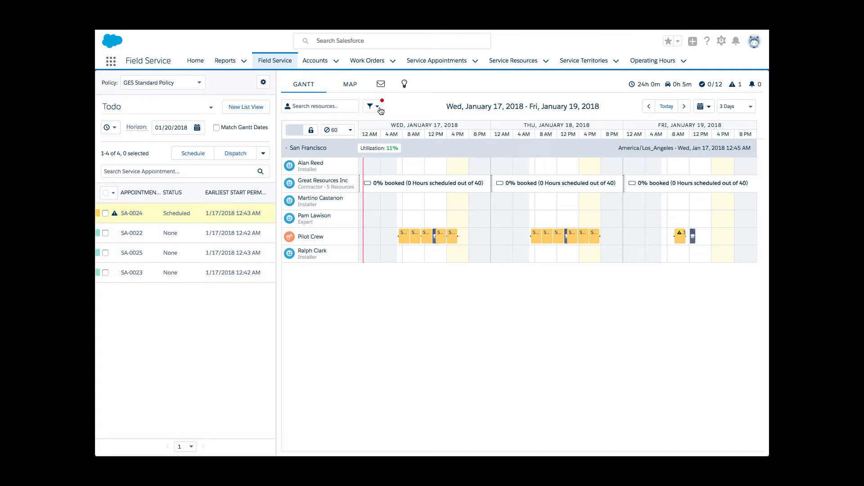
{"action": "left_click", "coordinate": [369, 107]}
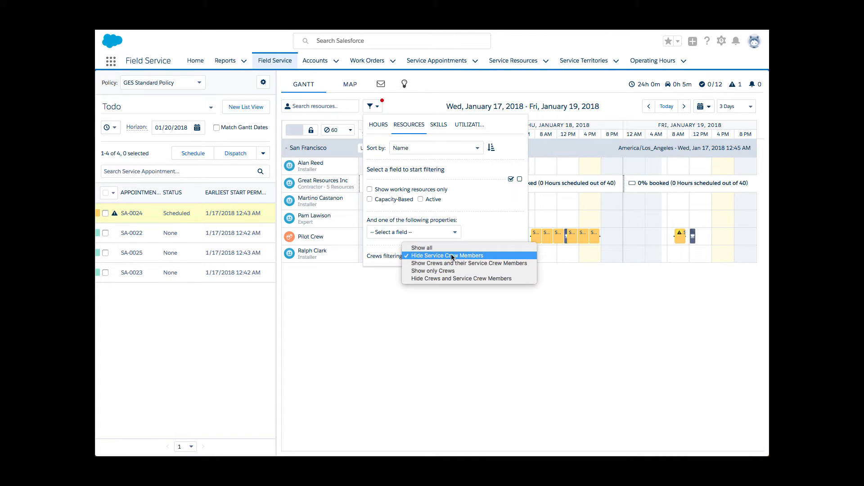
{"action": "mouse_move", "coordinate": [468, 263]}
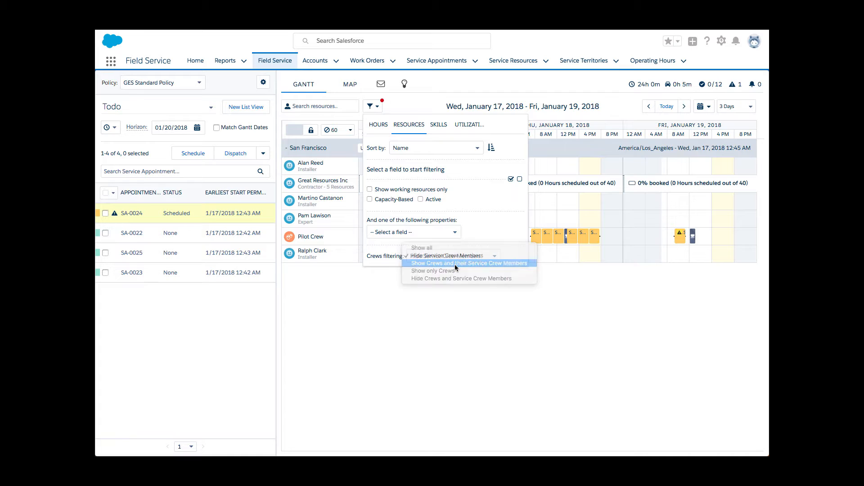
{"action": "left_click", "coordinate": [467, 262]}
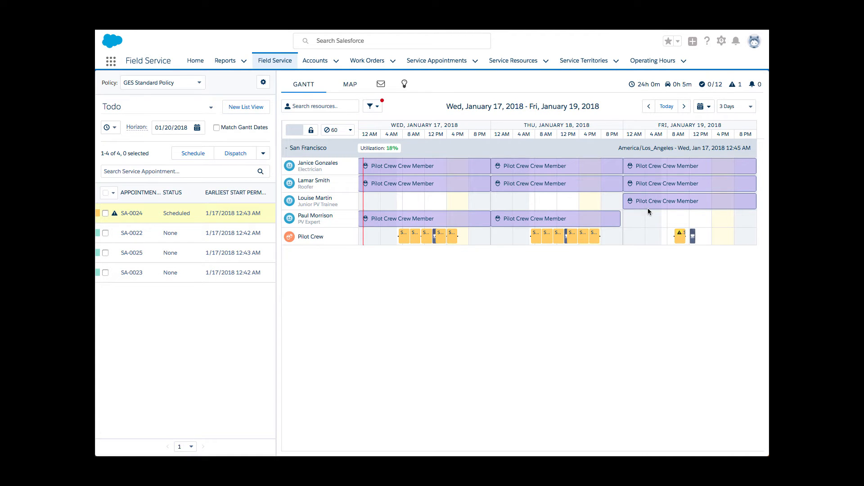
{"action": "left_click", "coordinate": [315, 200]}
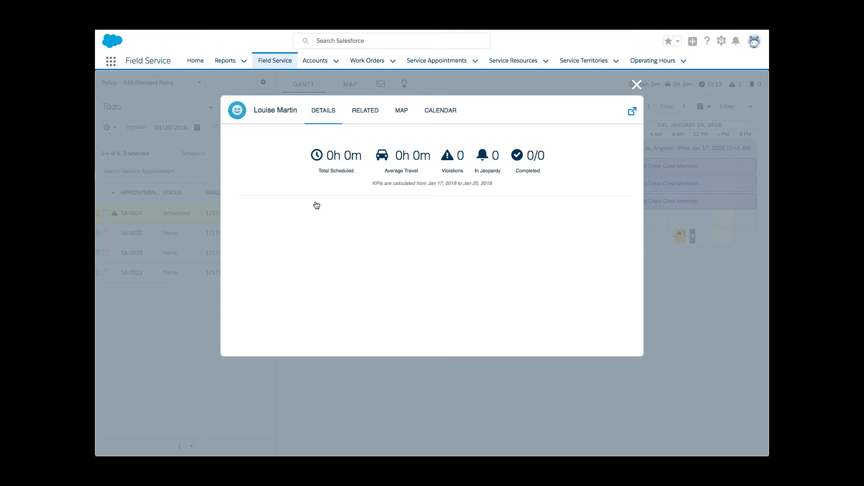
{"action": "left_click", "coordinate": [365, 110]}
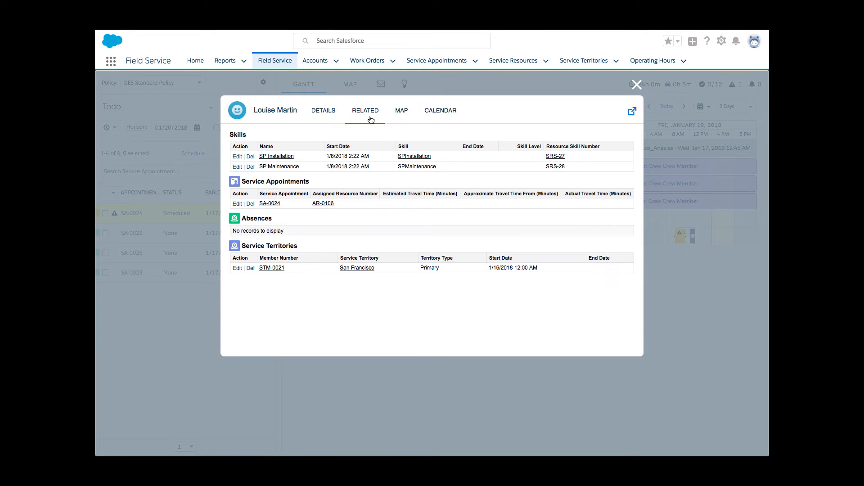
{"action": "mouse_move", "coordinate": [672, 117]}
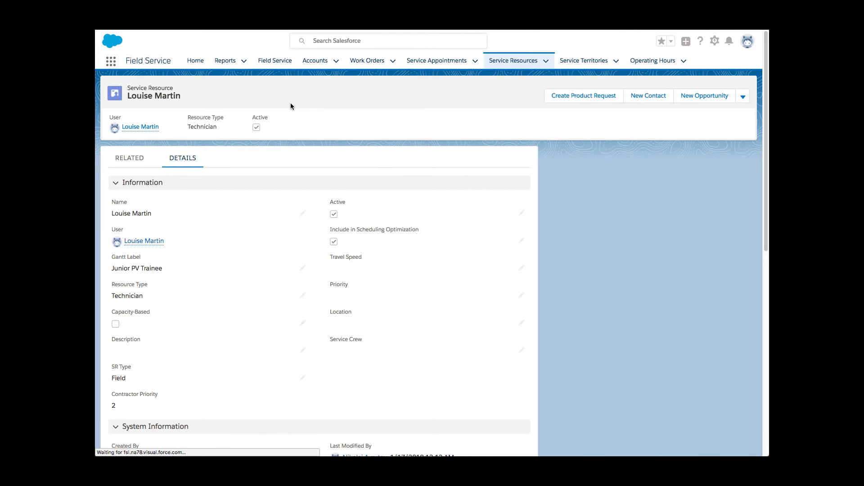
{"action": "scroll", "scroll_direction": "down", "scroll_amount": 3}
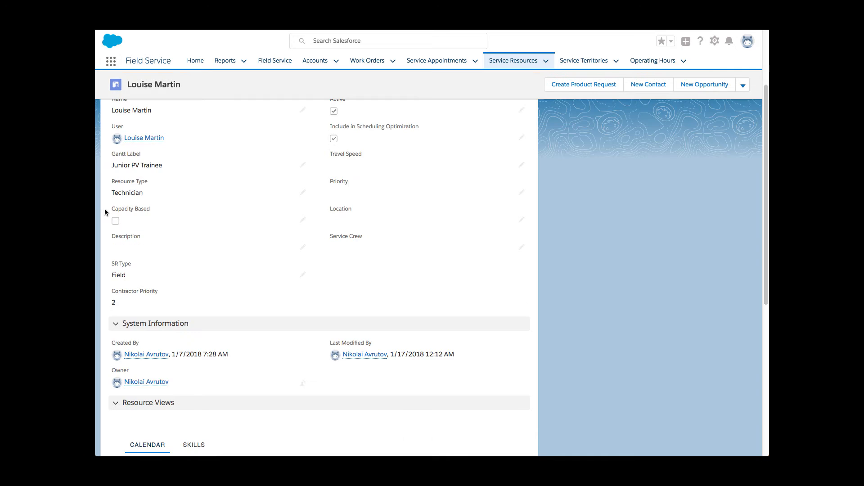
{"action": "left_click", "coordinate": [194, 173]}
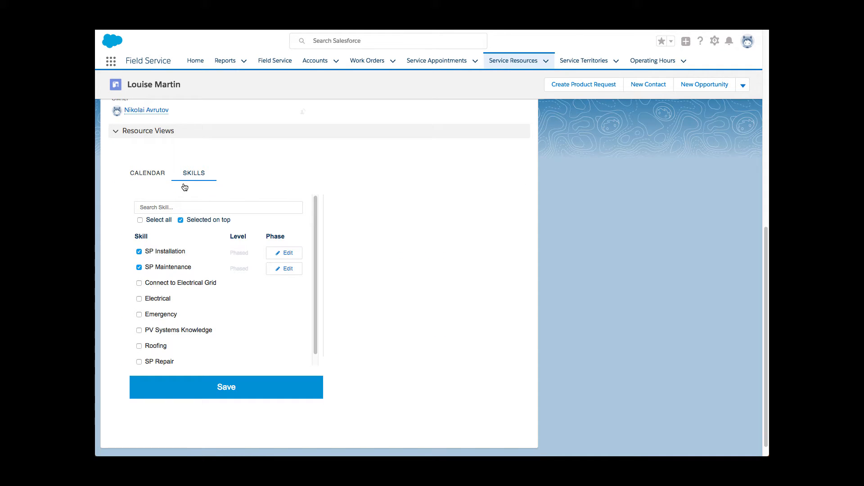
{"action": "left_click", "coordinate": [138, 331]}
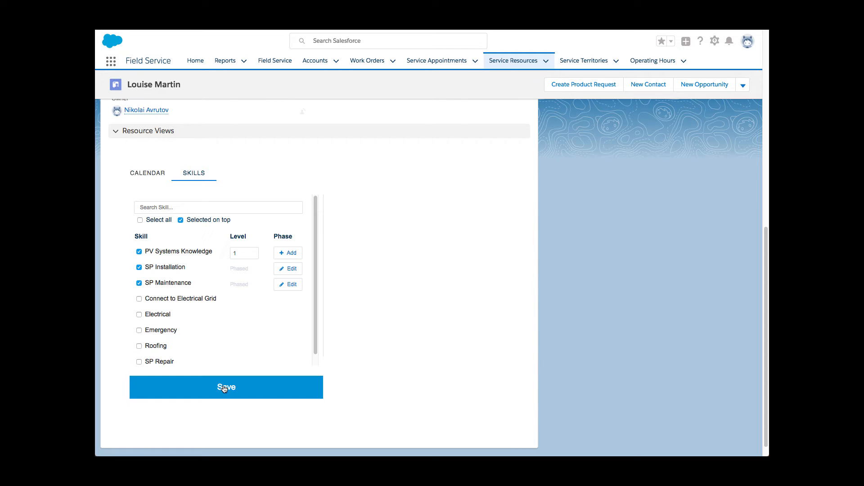
{"action": "mouse_move", "coordinate": [275, 60]}
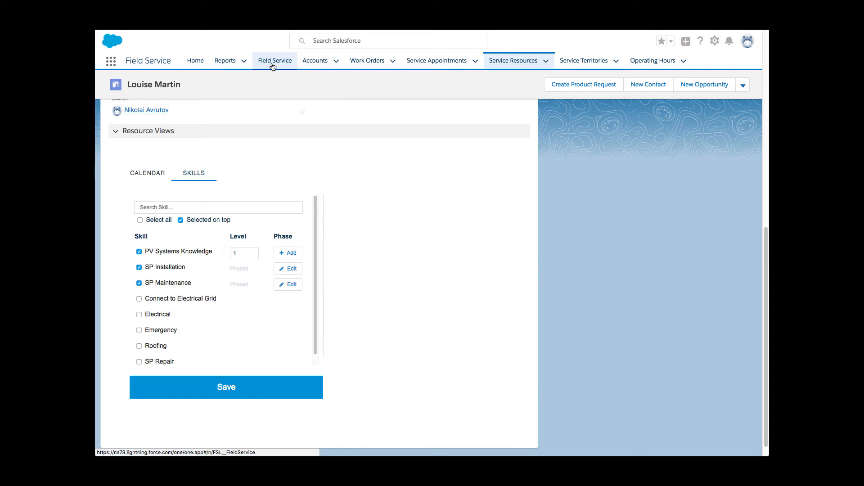
Switch to the Field Service dispatcher console showing the San Francisco Gantt.
{"action": "left_click", "coordinate": [274, 60]}
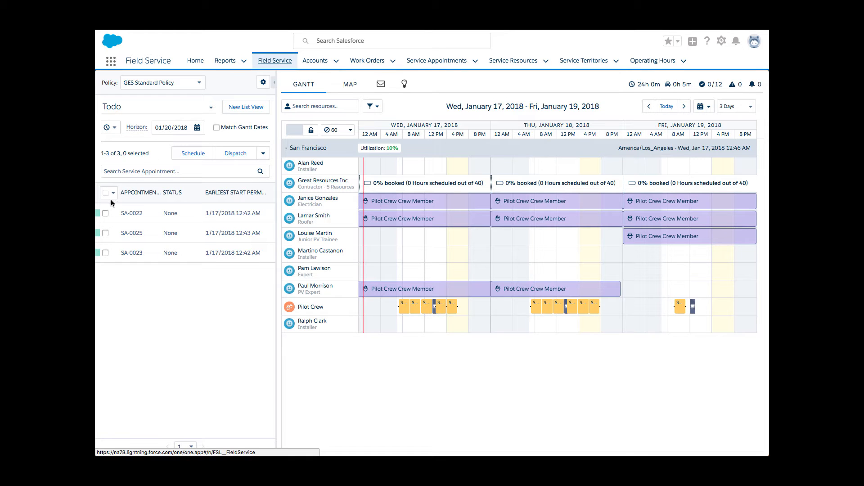
{"action": "left_click", "coordinate": [114, 192]}
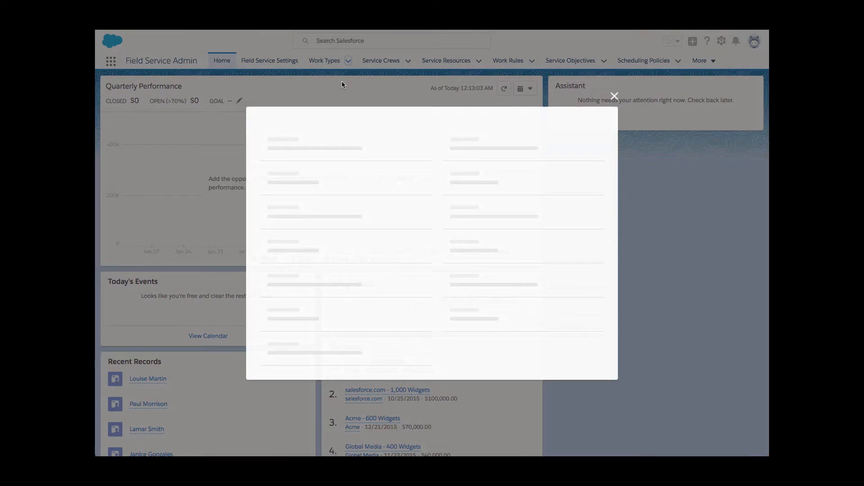
Create work type Commercial Panel Install with estimated duration, due date offset 10080, and save it.
{"action": "type", "text": "Commercial Panel Install"}
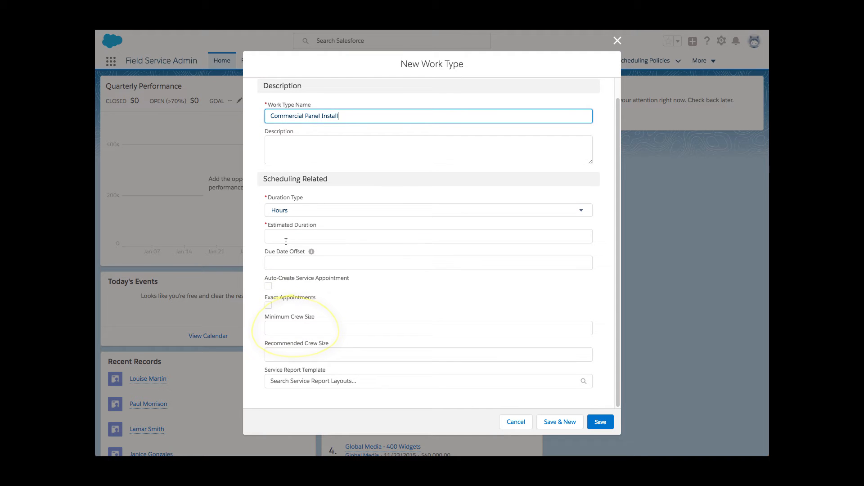
{"action": "type", "text": "1"}
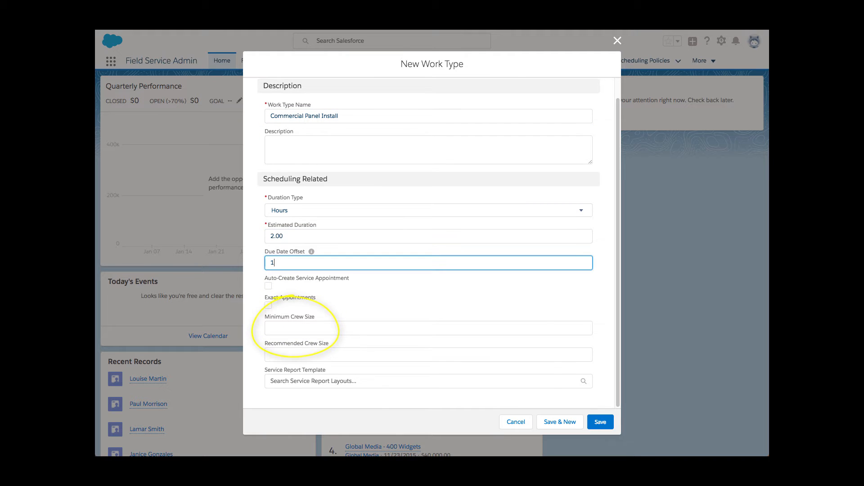
{"action": "type", "text": "10080"}
{"action": "left_click", "coordinate": [428, 328]}
{"action": "type", "text": "3"}
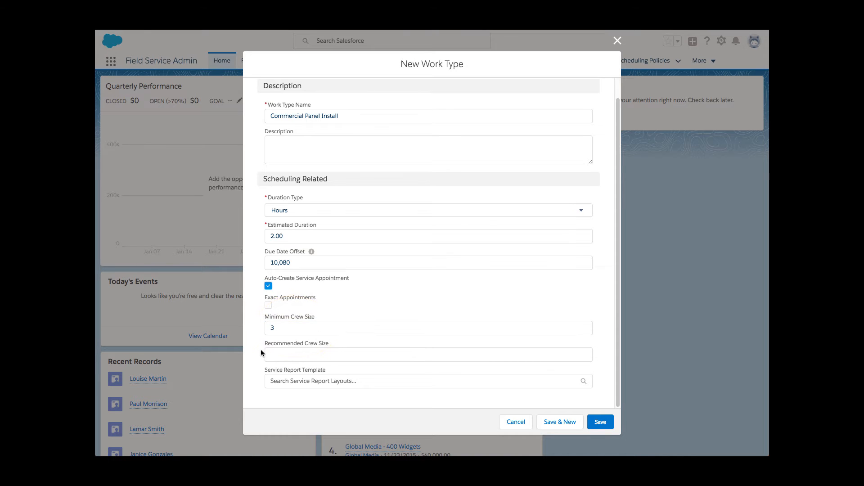
{"action": "left_click", "coordinate": [600, 421]}
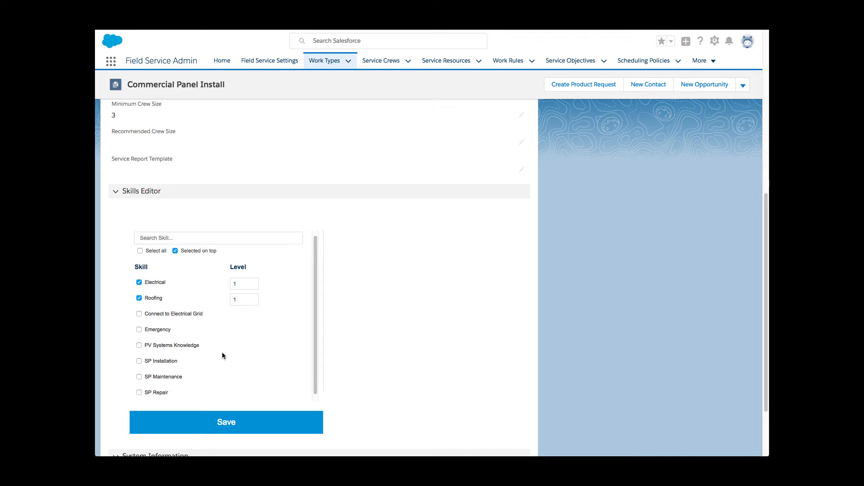
Require PV Systems Knowledge at level 1 for the Commercial Panel Install work type and save.
{"action": "left_click", "coordinate": [138, 345]}
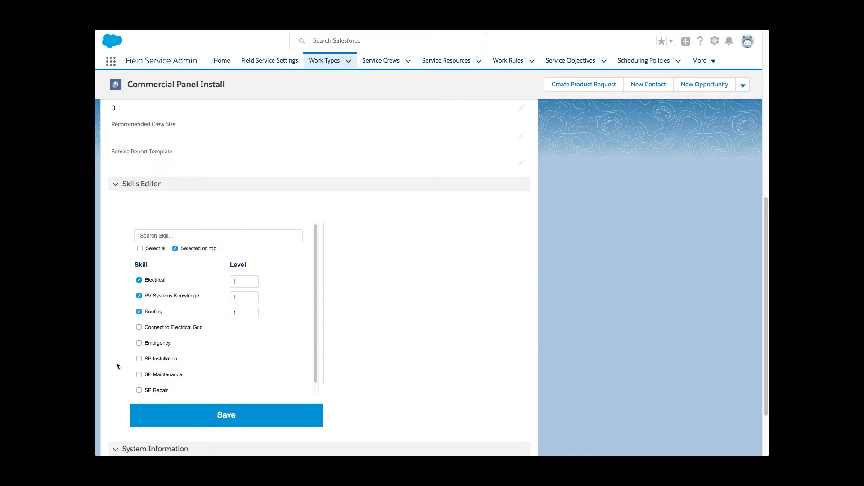
{"action": "left_click", "coordinate": [225, 414]}
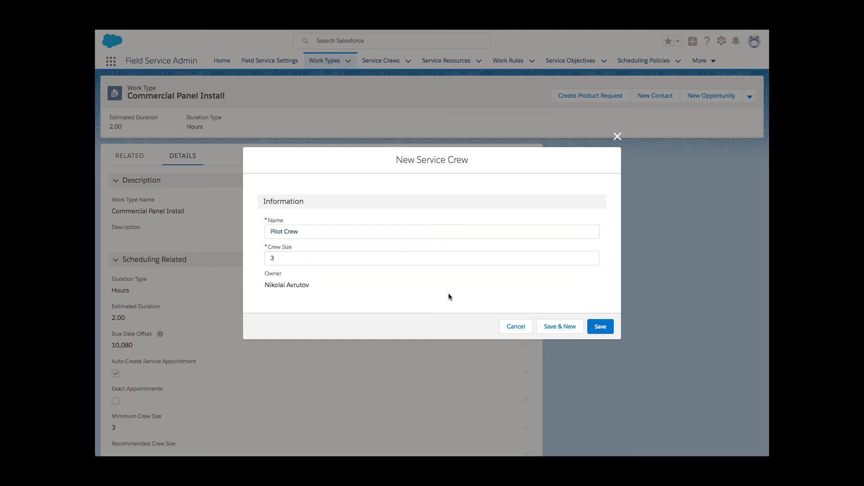
{"action": "left_click", "coordinate": [599, 326]}
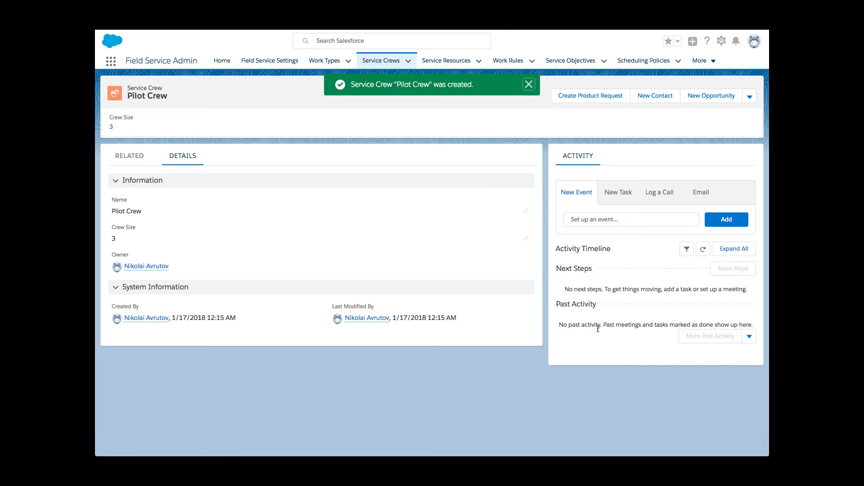
{"action": "mouse_move", "coordinate": [280, 159]}
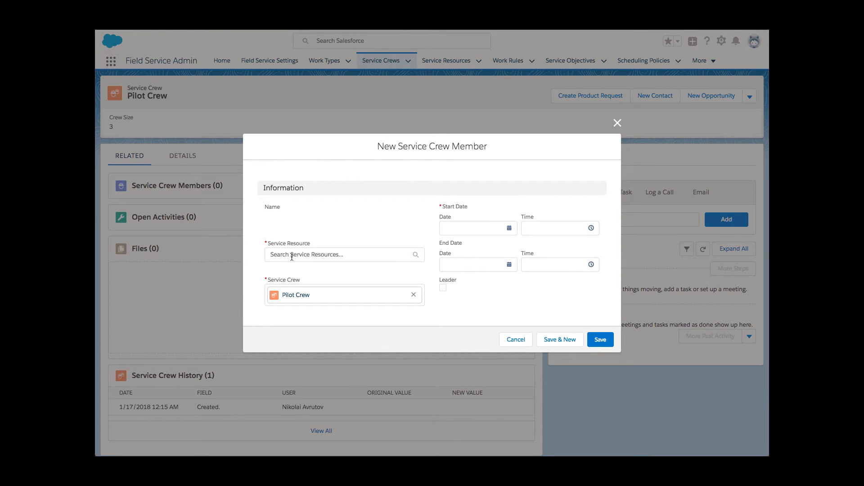
{"action": "left_click", "coordinate": [339, 254]}
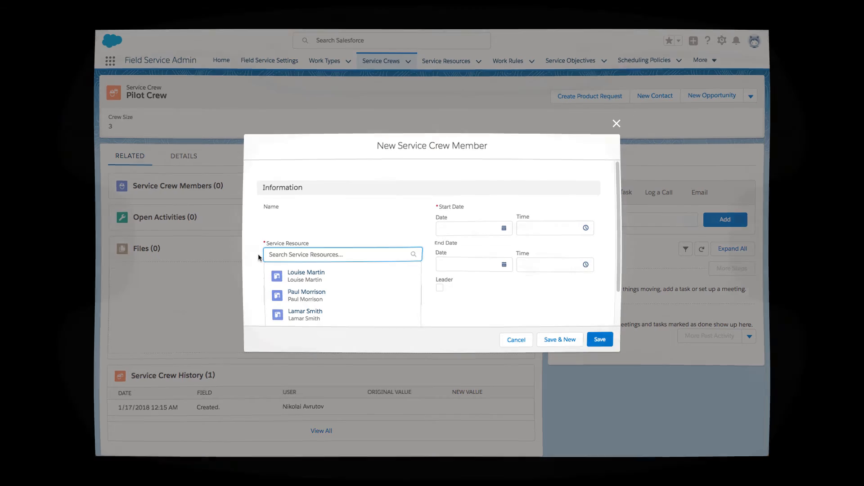
{"action": "left_click", "coordinate": [600, 339]}
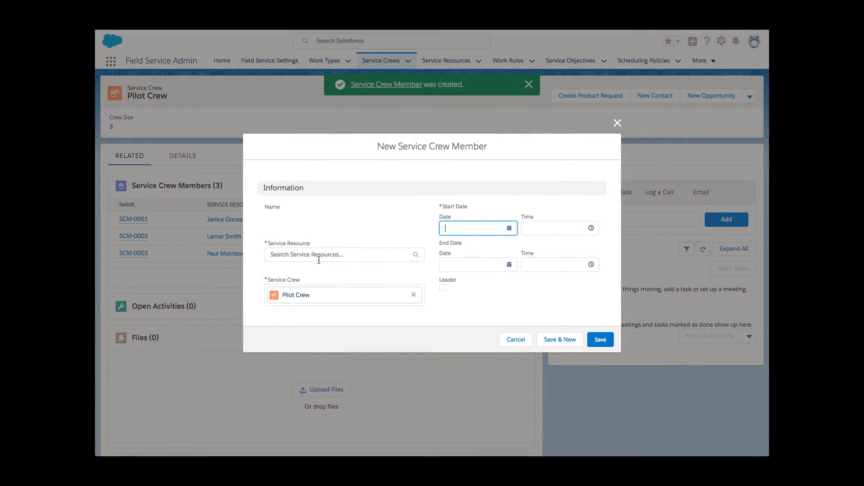
{"action": "left_click", "coordinate": [312, 258]}
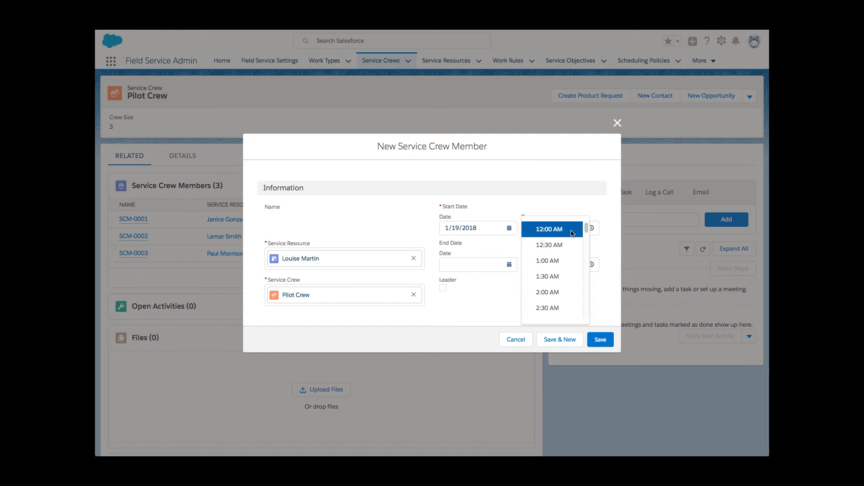
{"action": "left_click", "coordinate": [548, 229]}
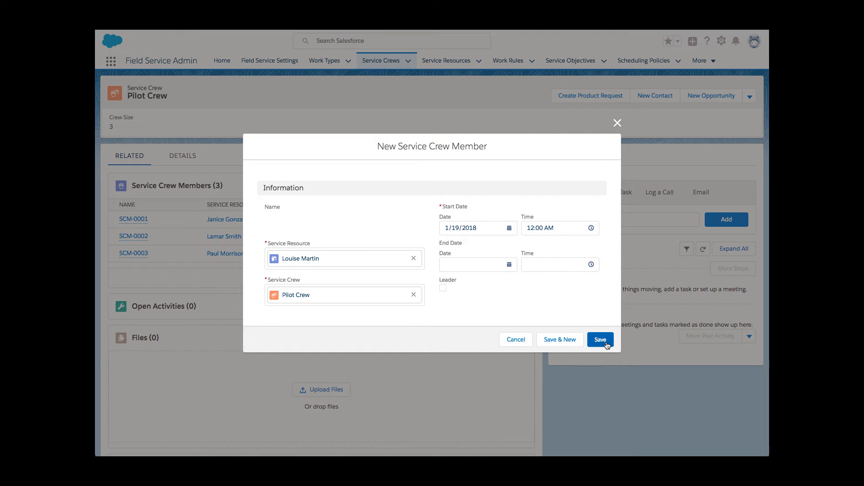
{"action": "left_click", "coordinate": [599, 339]}
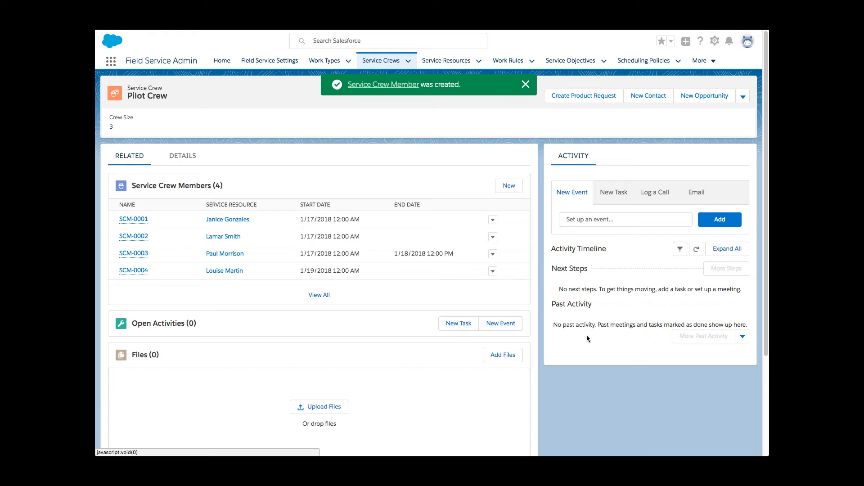
{"action": "mouse_move", "coordinate": [447, 60]}
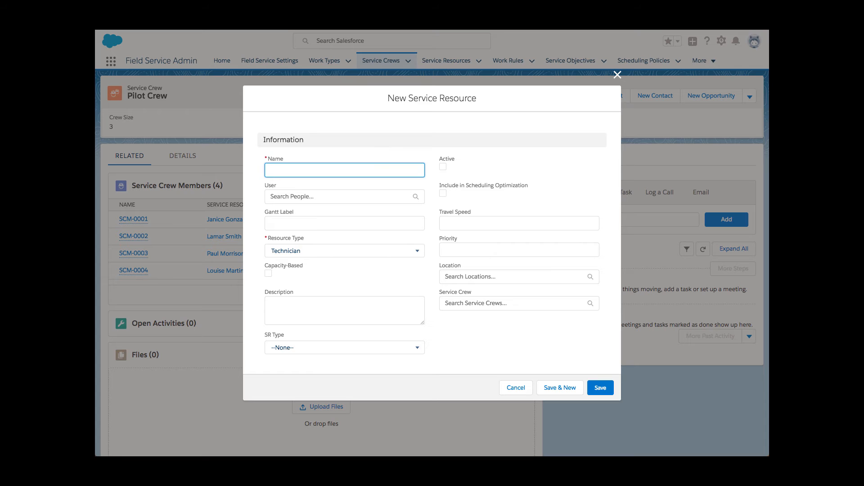
Create an active Crew-type service resource named Pilot Crew linked to the Pilot Crew service crew.
{"action": "type", "text": "Pilot Crew"}
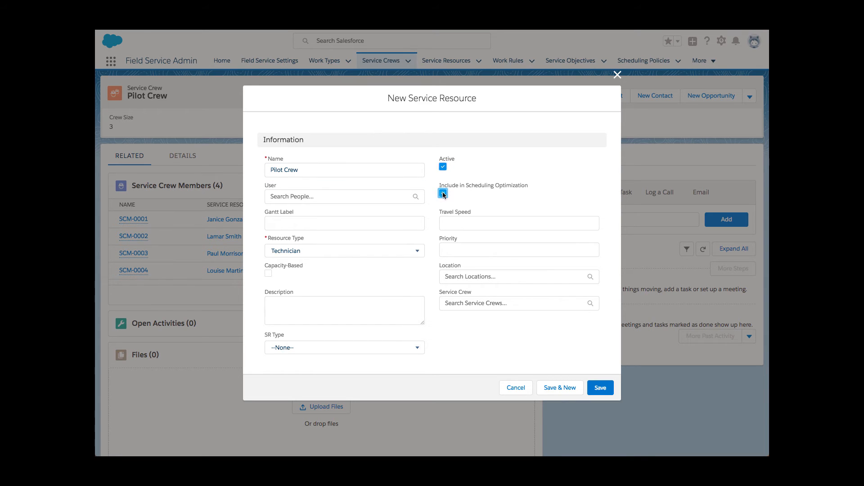
{"action": "left_click", "coordinate": [344, 251]}
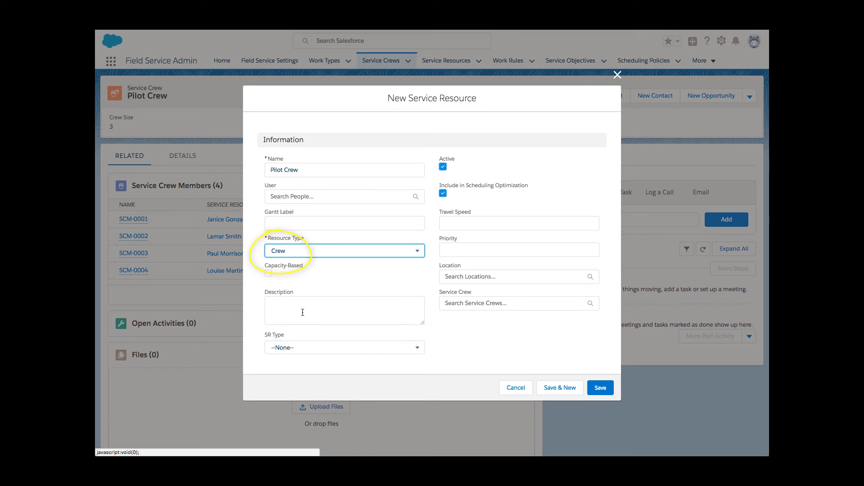
{"action": "left_click", "coordinate": [519, 304]}
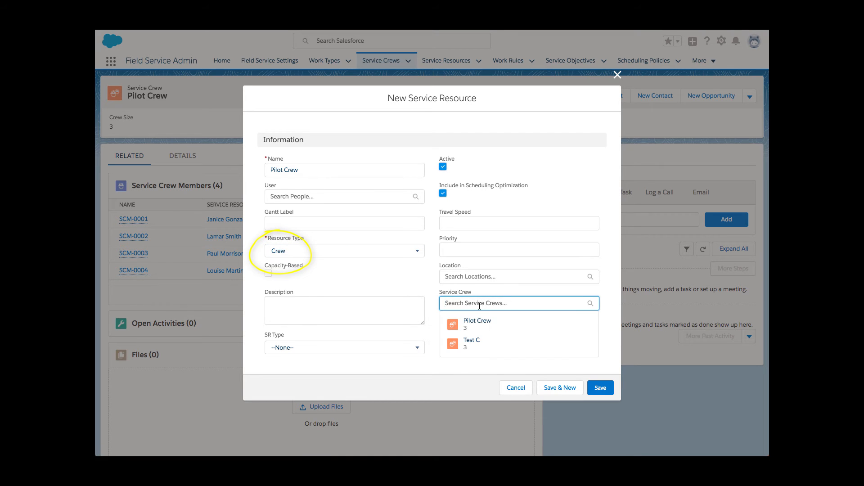
{"action": "left_click", "coordinate": [477, 321]}
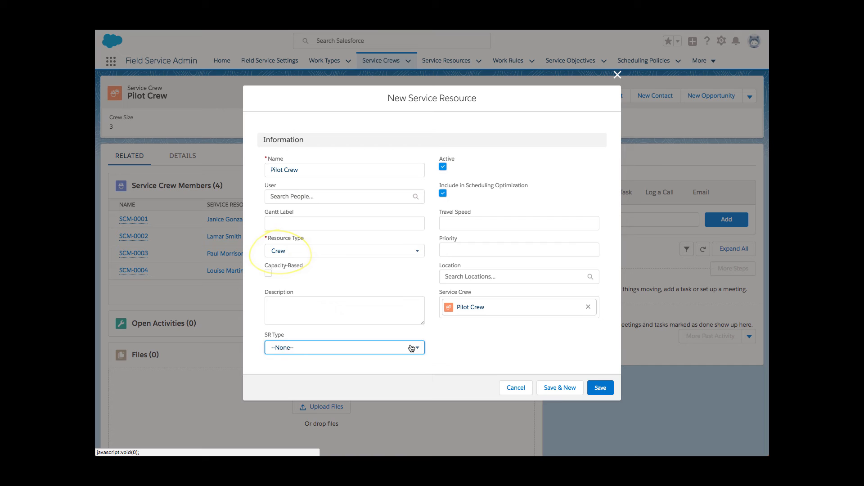
{"action": "left_click", "coordinate": [344, 348]}
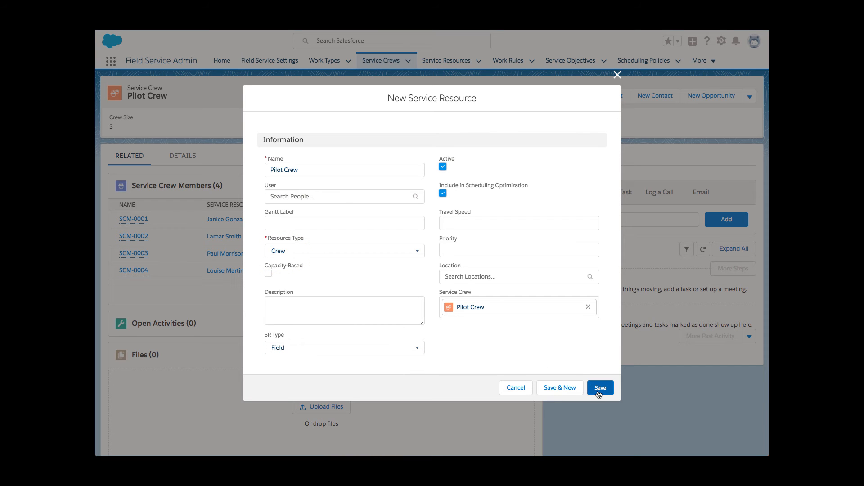
{"action": "left_click", "coordinate": [601, 387]}
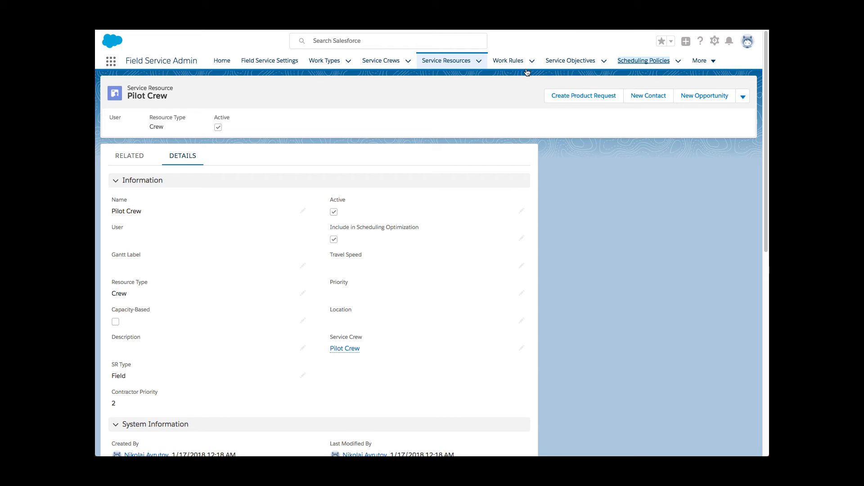
Add a Service Crew Resources Availability work rule to the GES Standard Policy and save it.
{"action": "left_click", "coordinate": [643, 60]}
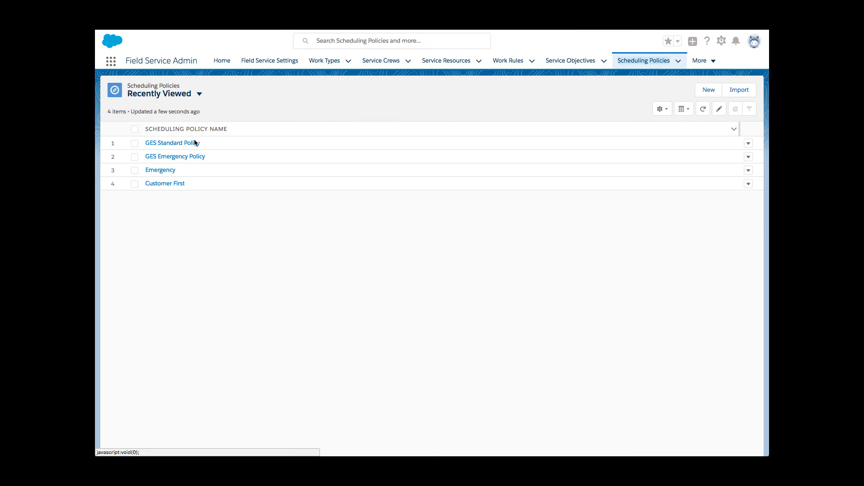
{"action": "left_click", "coordinate": [171, 143]}
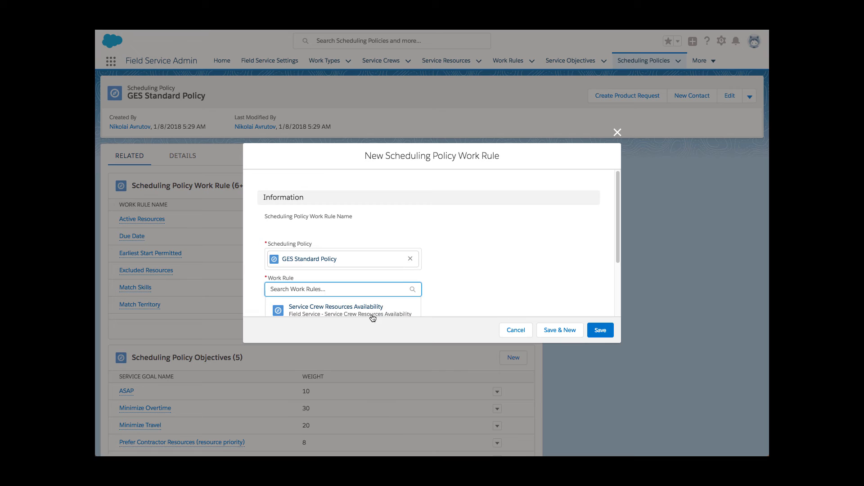
{"action": "left_click", "coordinate": [335, 309]}
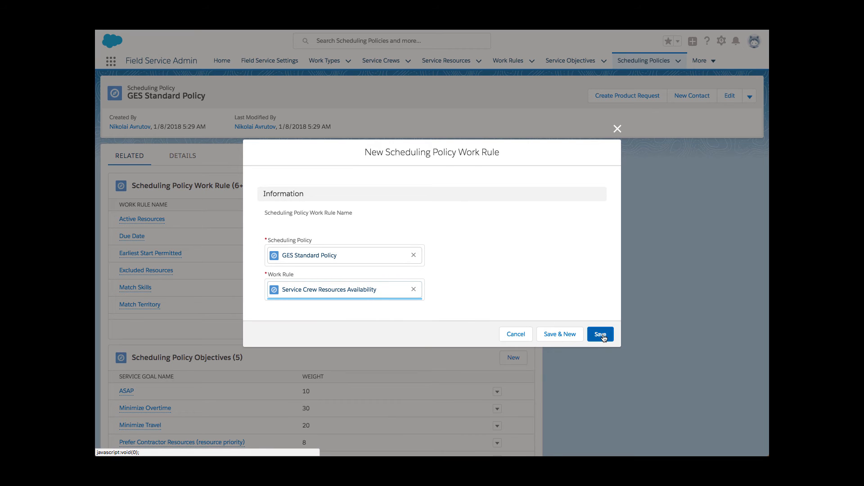
{"action": "left_click", "coordinate": [600, 334]}
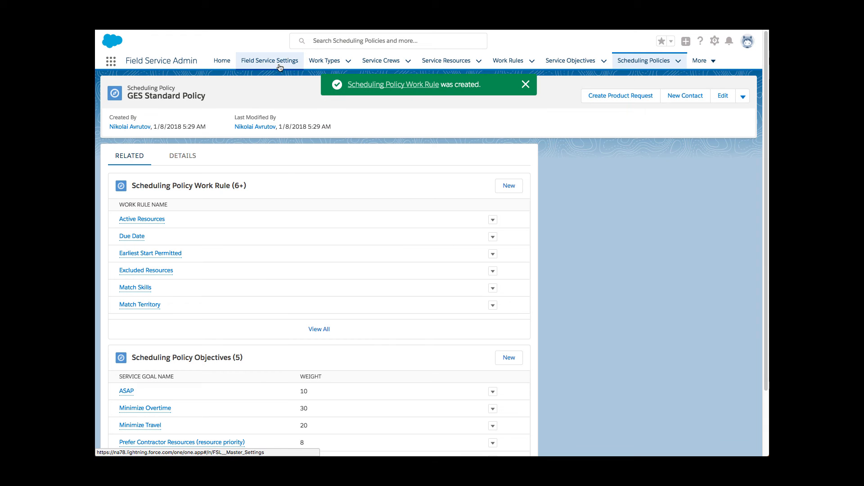
Review crew skill grouping in Field Service Settings > Scheduling, then show the Work Orders list.
{"action": "left_click", "coordinate": [269, 60]}
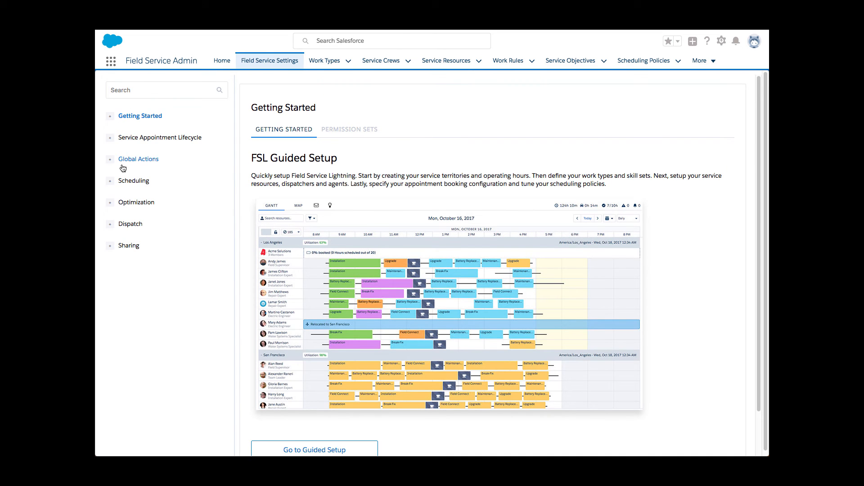
{"action": "left_click", "coordinate": [135, 180]}
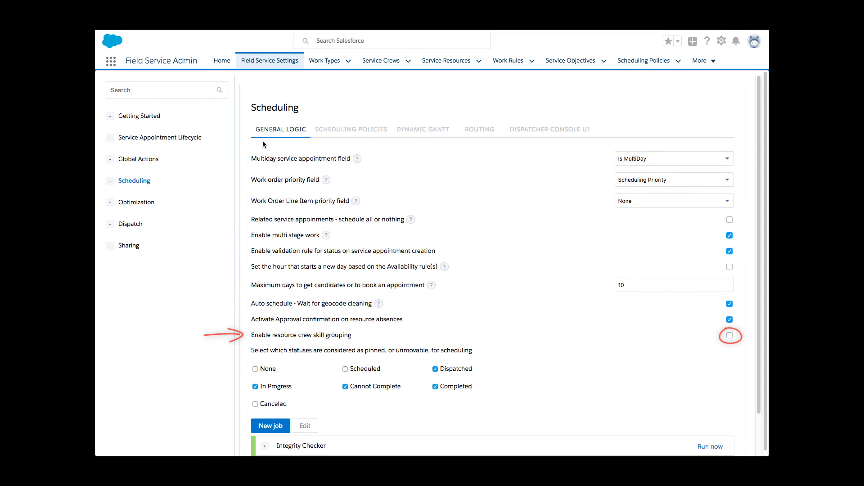
{"action": "mouse_move", "coordinate": [261, 339]}
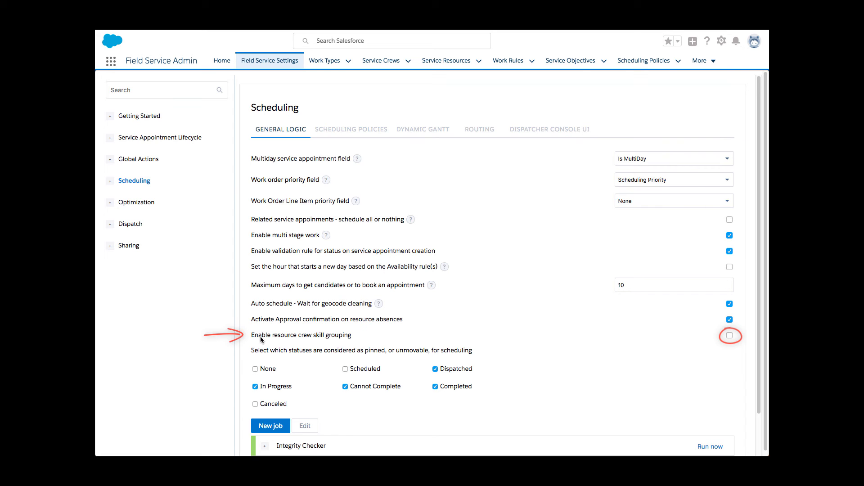
{"action": "left_click", "coordinate": [728, 335]}
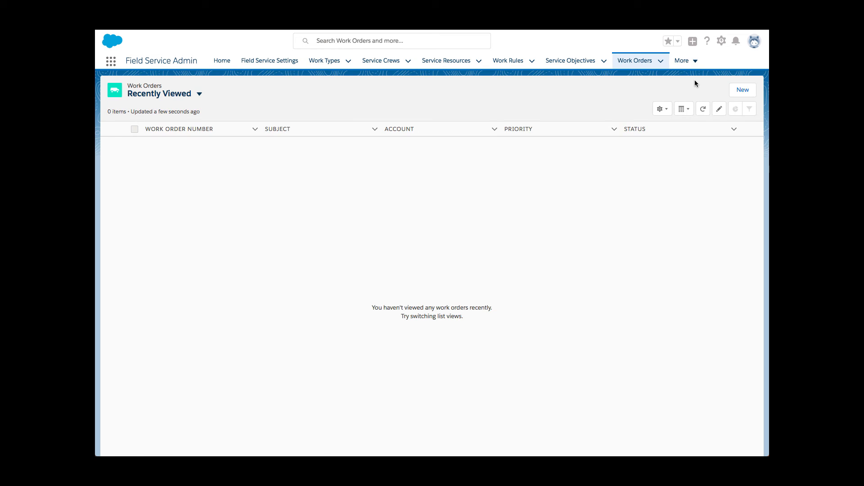
Create work order 00000011 for Commercial Panel Install and fetch its January 17–18 appointment slots.
{"action": "left_click", "coordinate": [741, 90]}
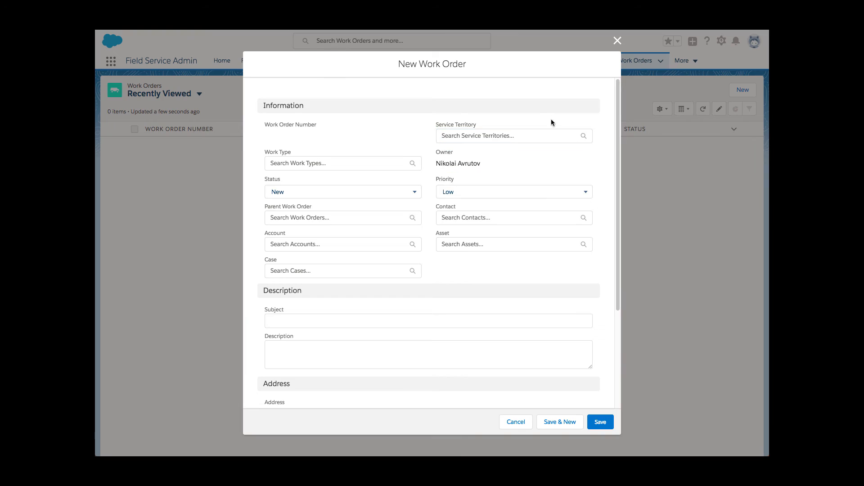
{"action": "left_click", "coordinate": [599, 421]}
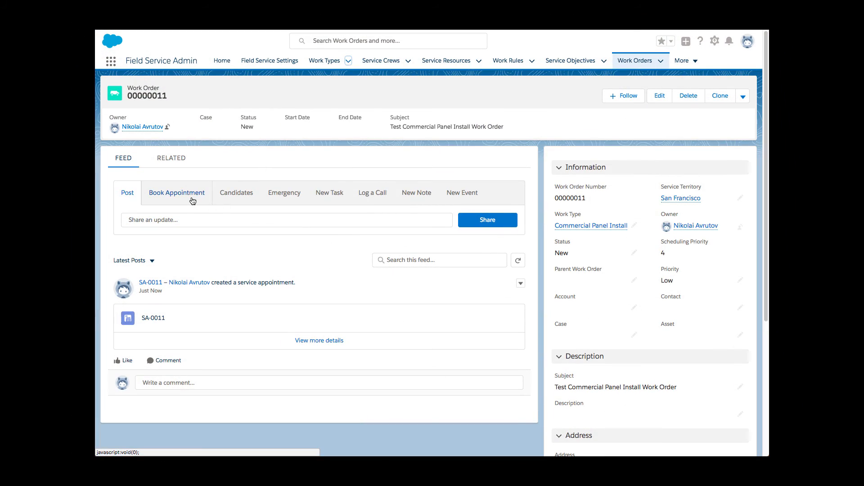
{"action": "left_click", "coordinate": [177, 193]}
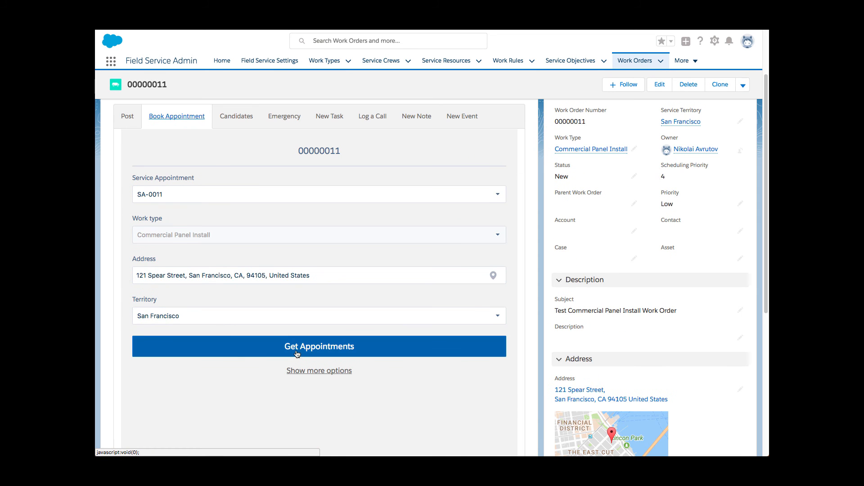
{"action": "left_click", "coordinate": [319, 345]}
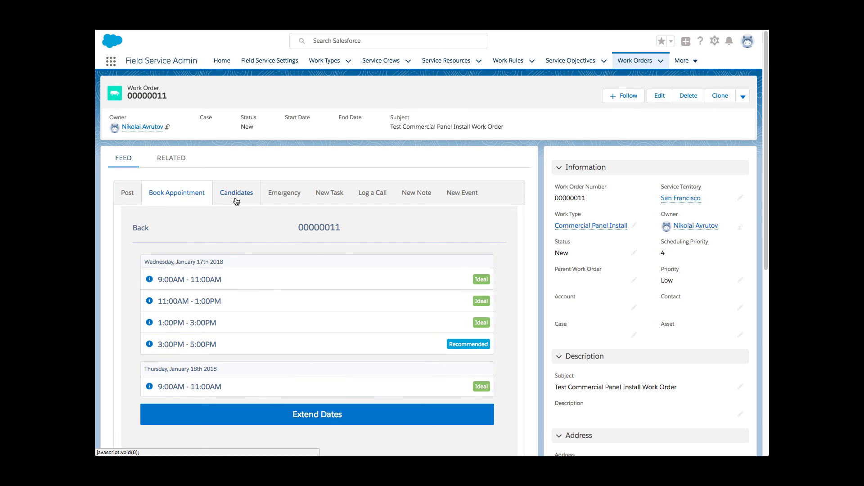
Get candidates and schedule SA-0011 to Pilot Crew for Wed, Jan 17, 2018 at 7:11 AM.
{"action": "left_click", "coordinate": [236, 192]}
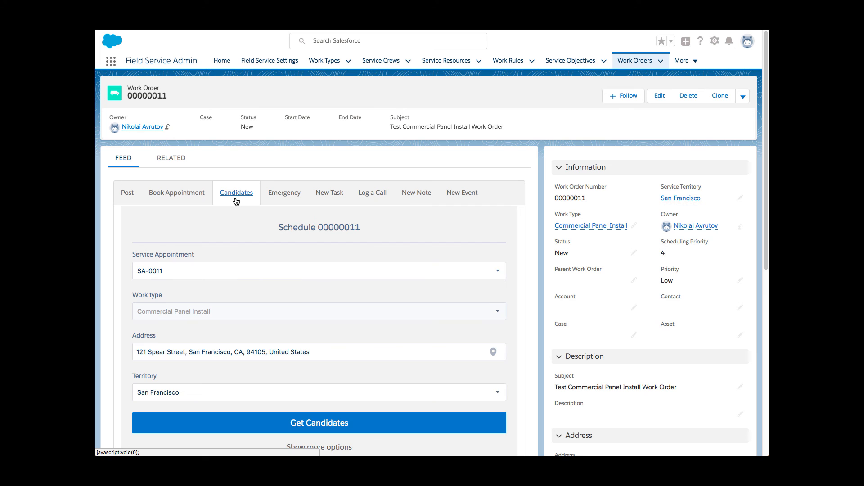
{"action": "left_click", "coordinate": [318, 423]}
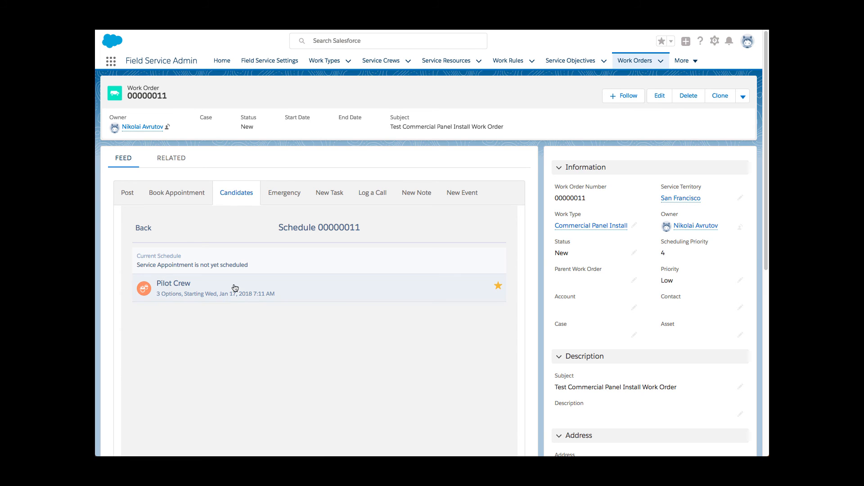
{"action": "left_click", "coordinate": [173, 283]}
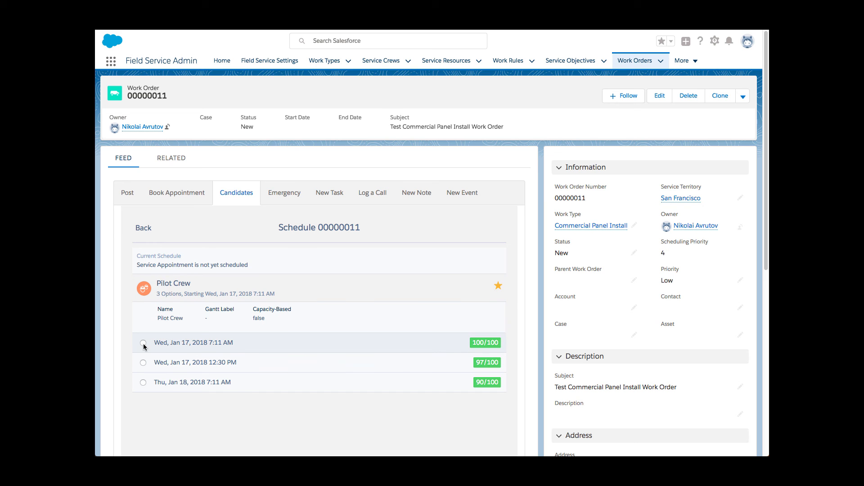
{"action": "left_click", "coordinate": [143, 342]}
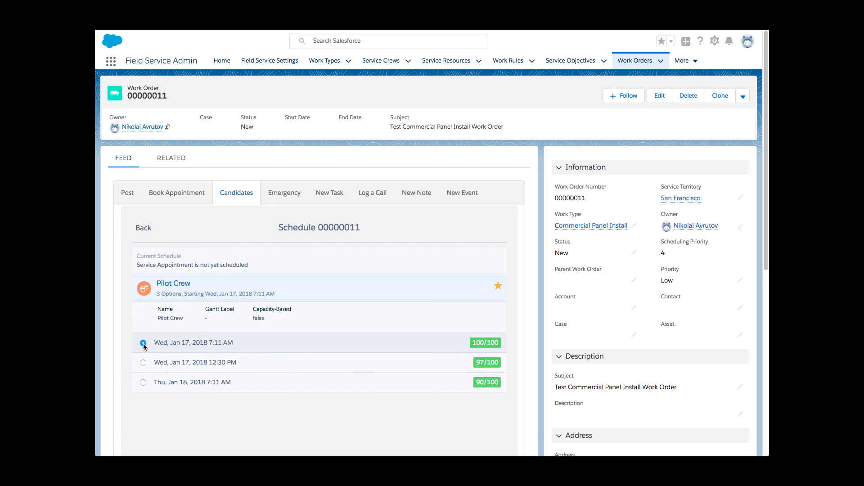
{"action": "scroll", "scroll_direction": "down", "scroll_amount": 3}
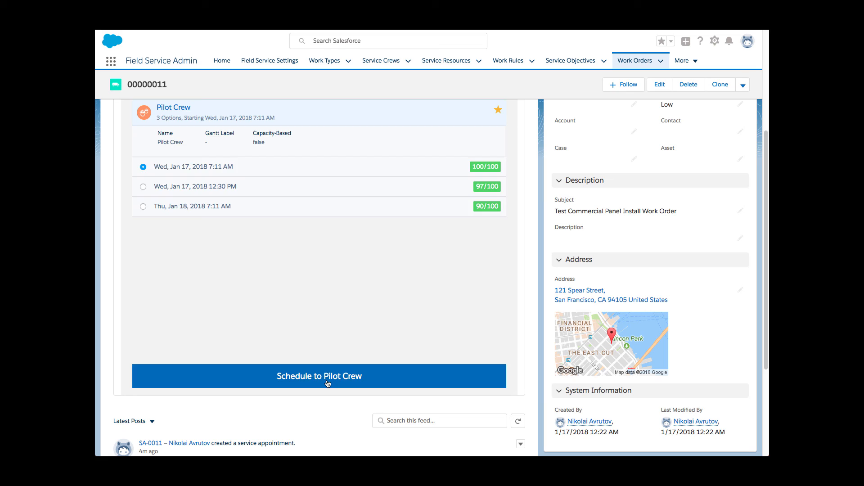
{"action": "left_click", "coordinate": [319, 376]}
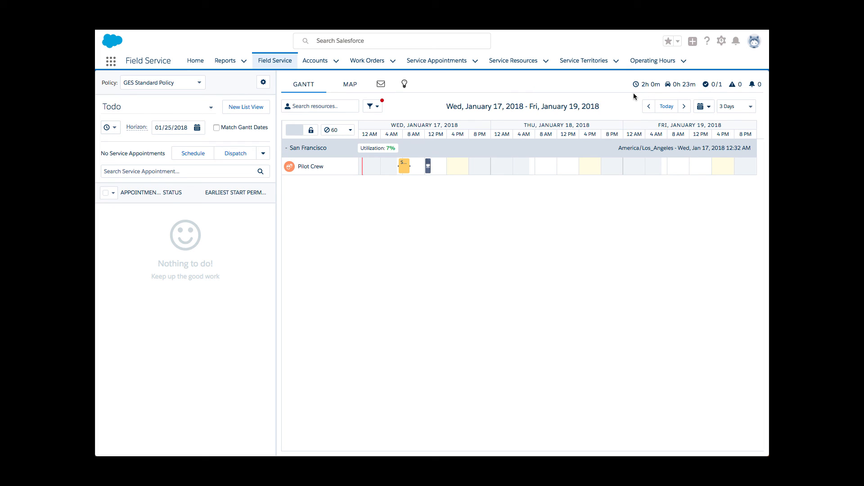
{"action": "mouse_move", "coordinate": [433, 95]}
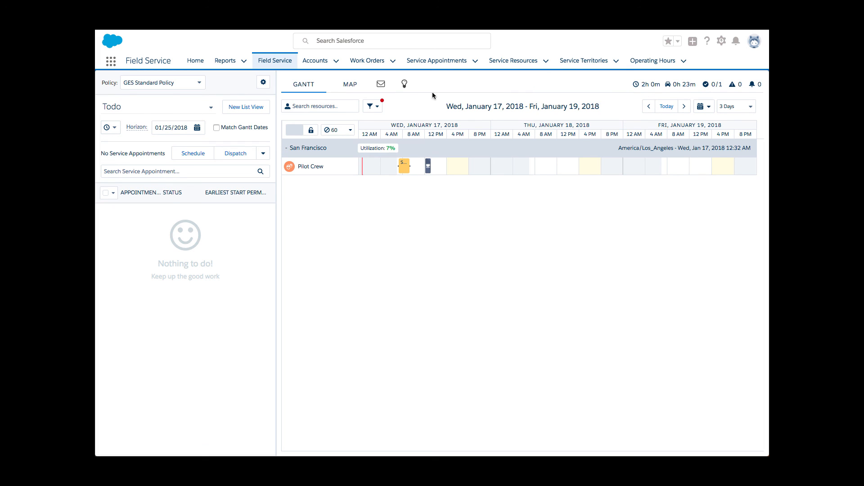
{"action": "mouse_move", "coordinate": [372, 107]}
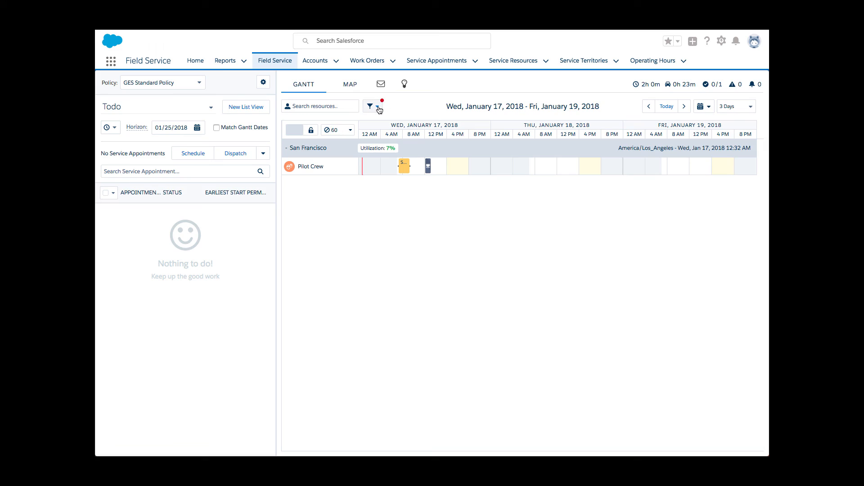